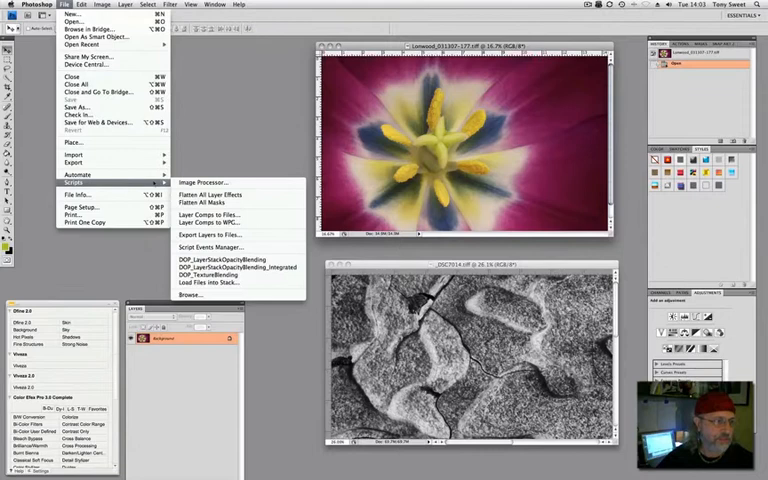
mouse_move(204, 276)
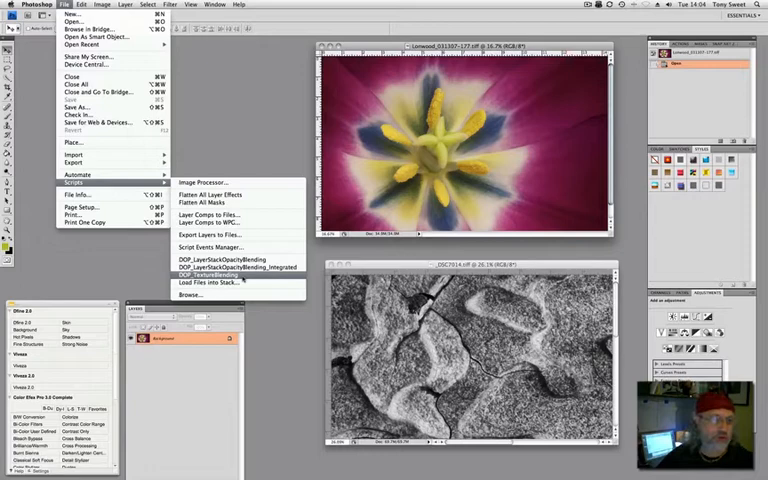
Start the DOP layer stack blending automation from the File > Automate menu
click(204, 276)
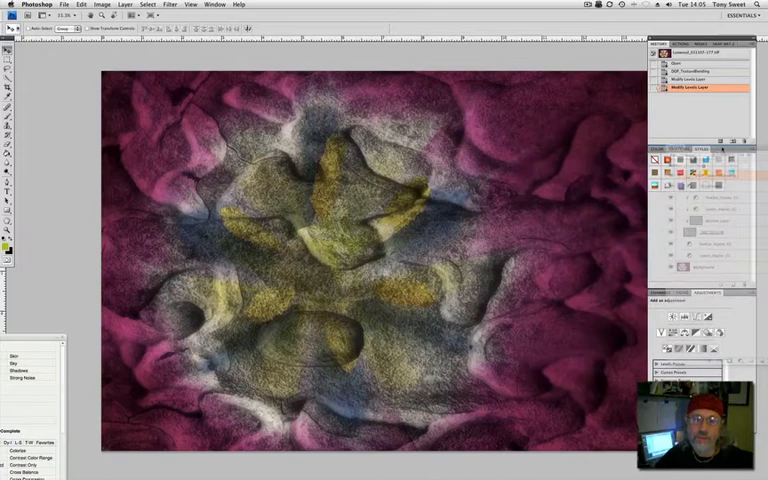
click(722, 152)
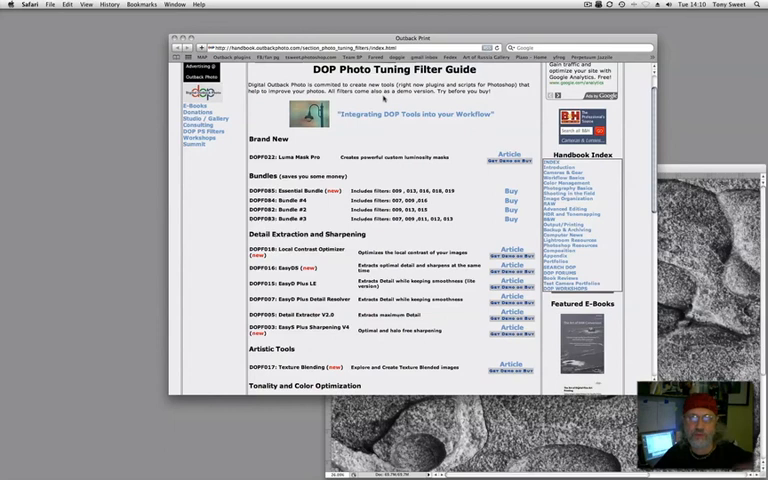
Scroll down the DOP filter guide to the Tonality and Color Optimization listings
scroll(down, 3)
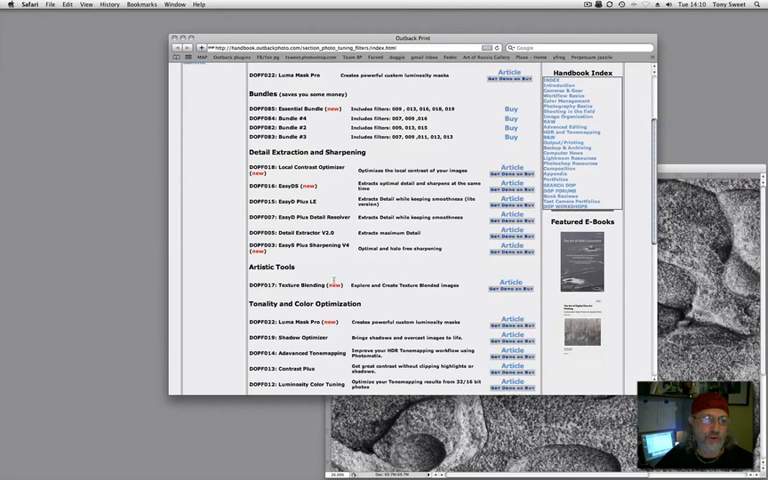